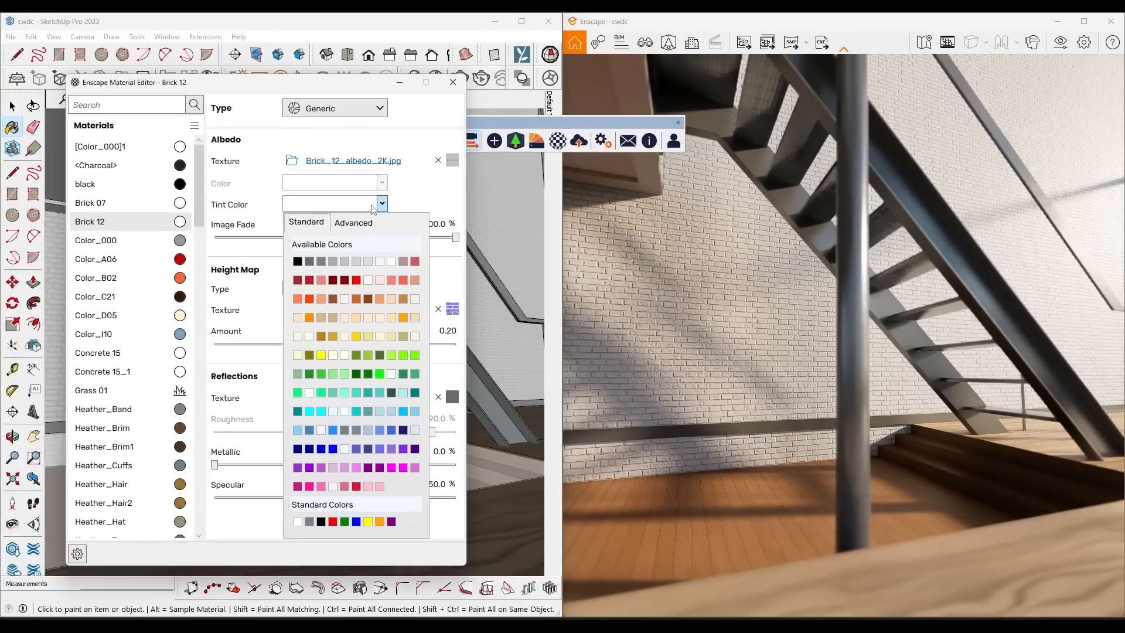
Outline a rectangle on the floor beside the glass wall.
click(308, 318)
text(Water)
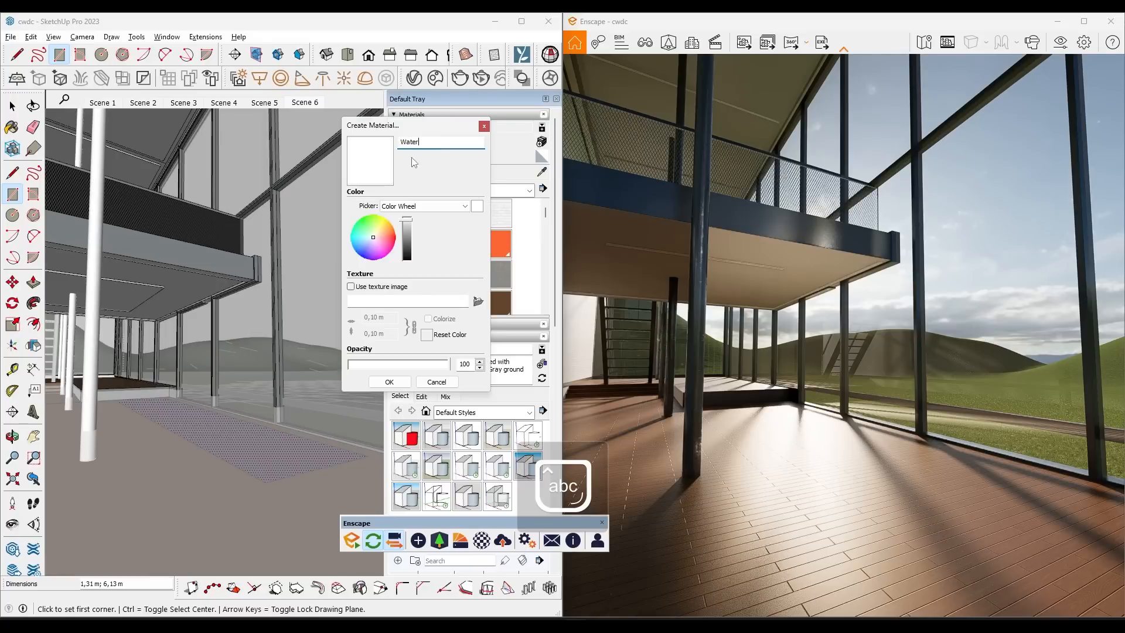
Create the dark blue Water material and paint it onto the floor rectangle.
click(388, 381)
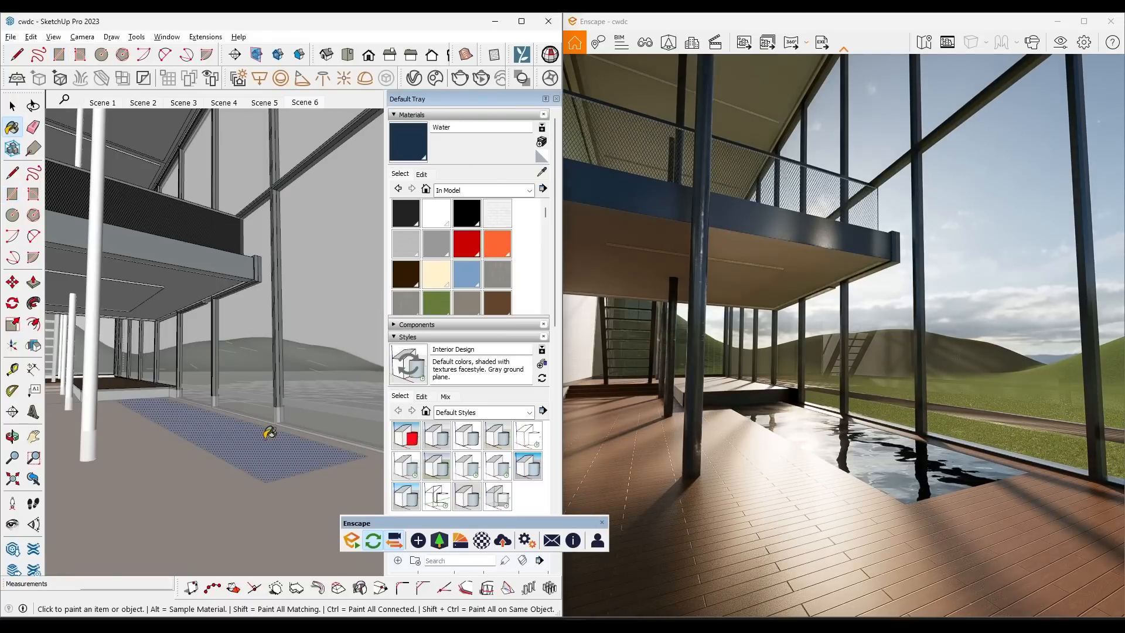
click(12, 107)
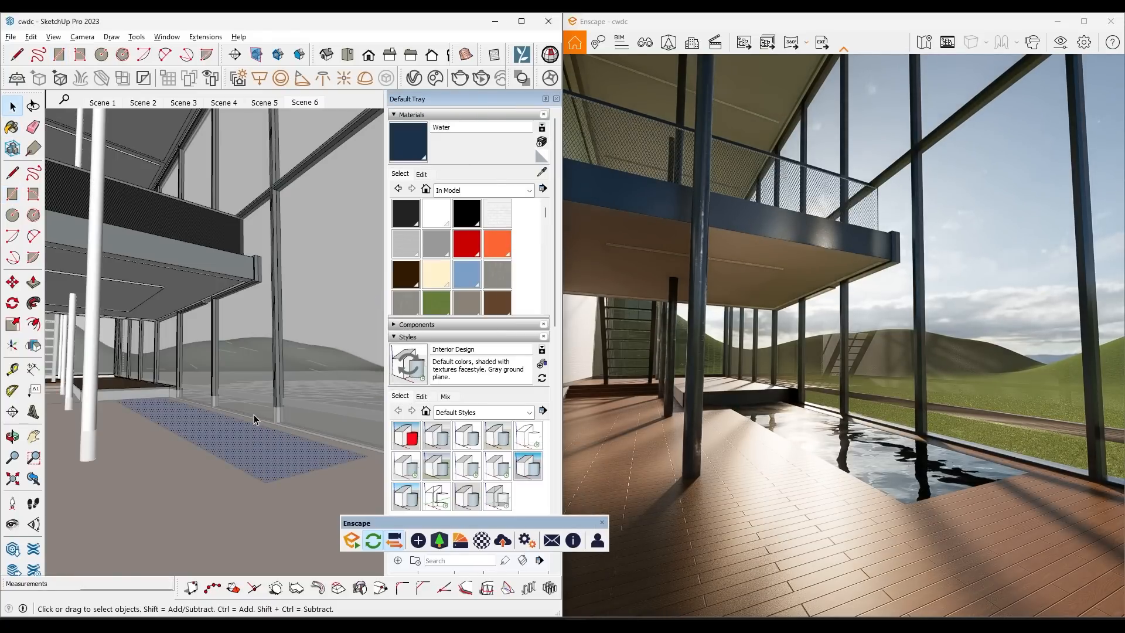